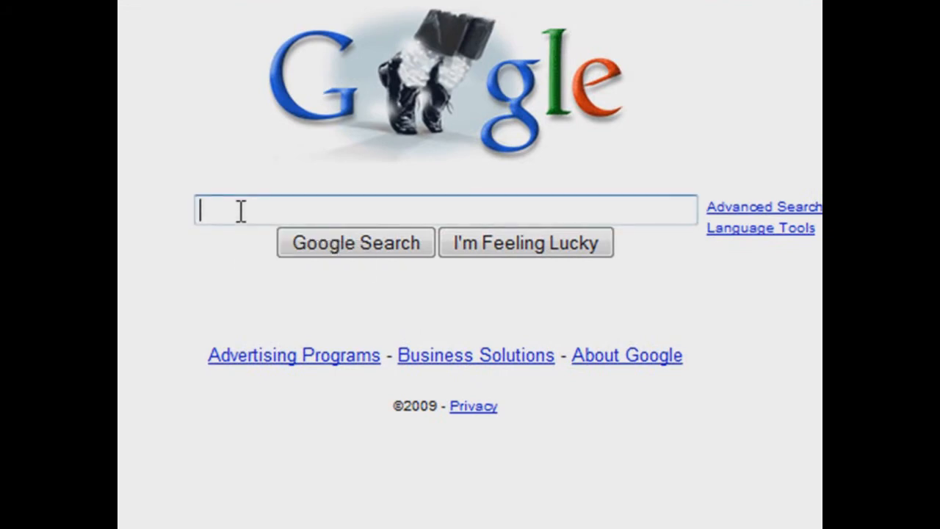
mouse_move(355, 243)
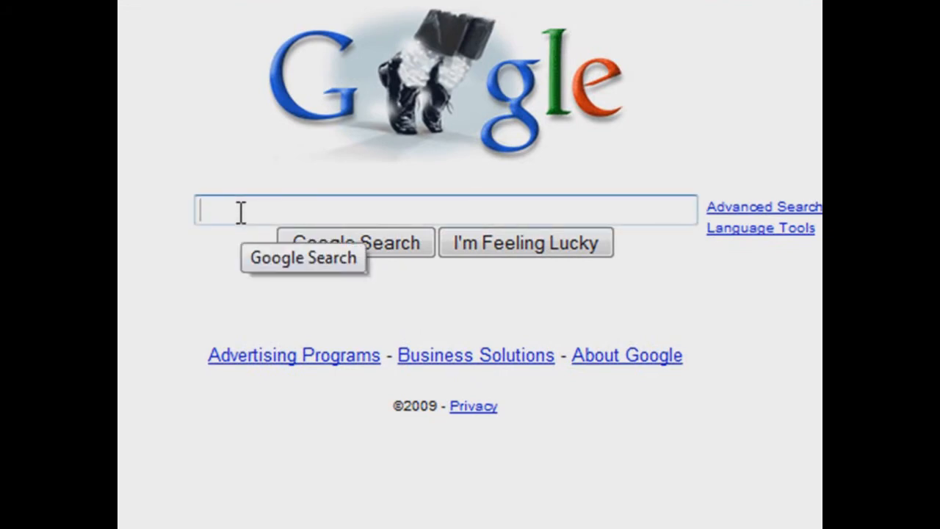
Step: Search Google for "psperspective" to list the PSPerspective pages
type("p")
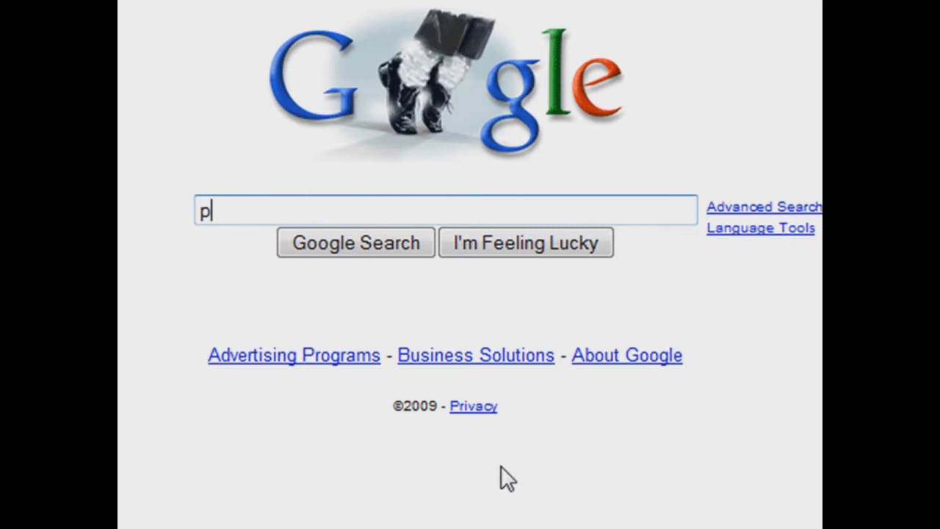
type("sp")
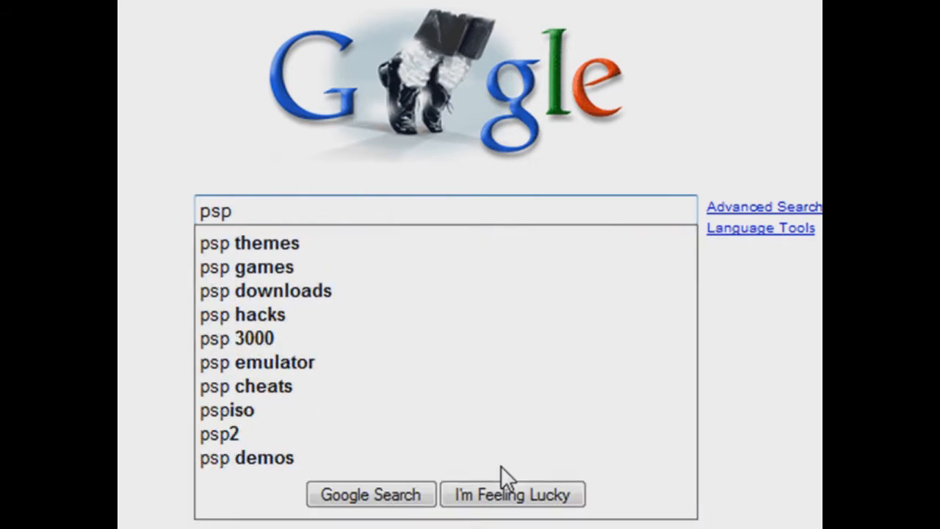
type("erspective")
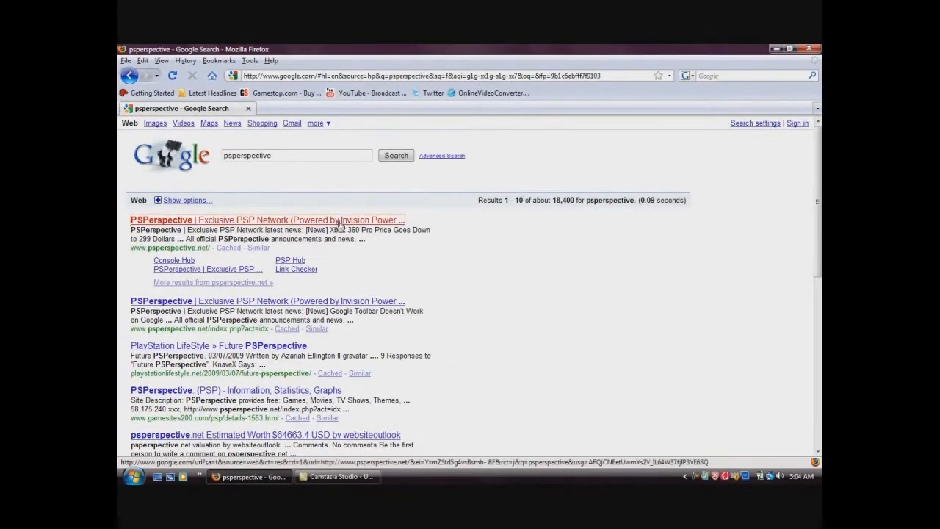
Step: Go to the "PSPerspective | Exclusive PSP Network" homepage from the first result
left_click(267, 220)
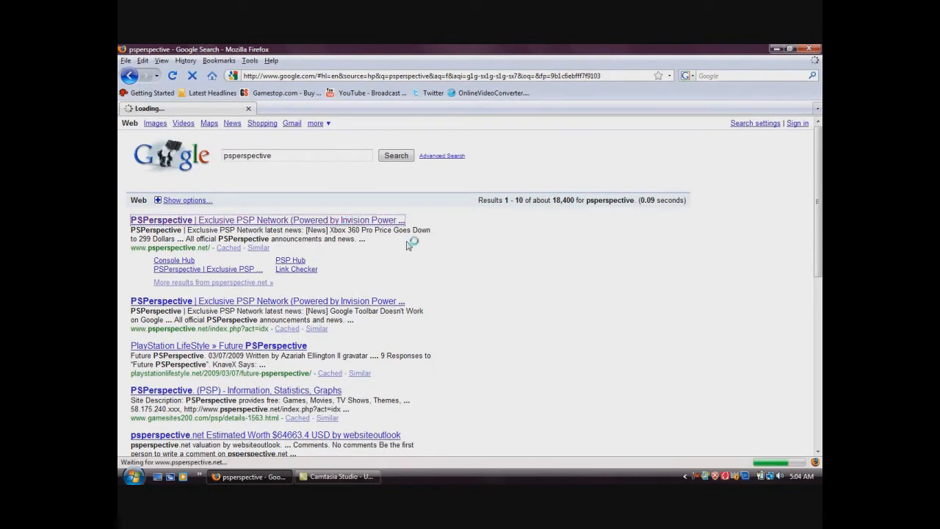
left_click(267, 221)
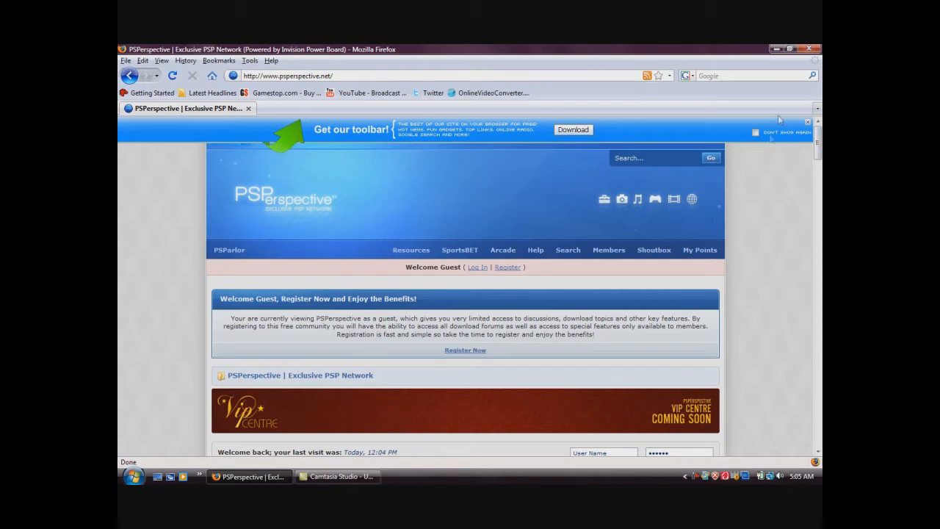
Step: Dismiss the toolbar banner and review the forum registration terms
left_click(808, 121)
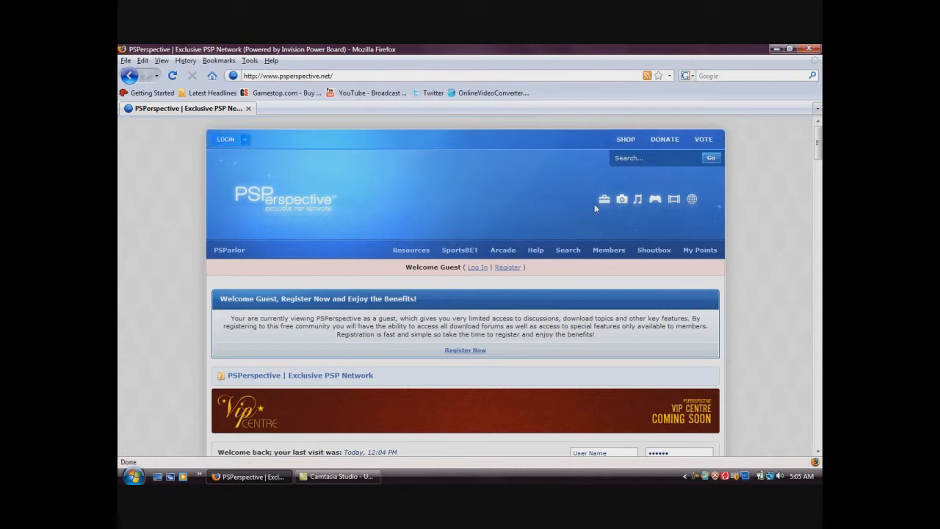
left_click(507, 267)
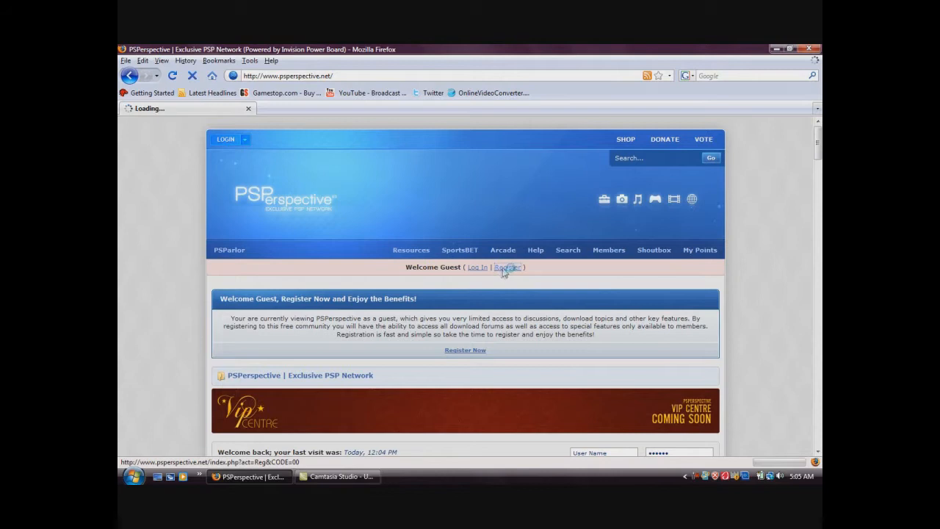
left_click(506, 267)
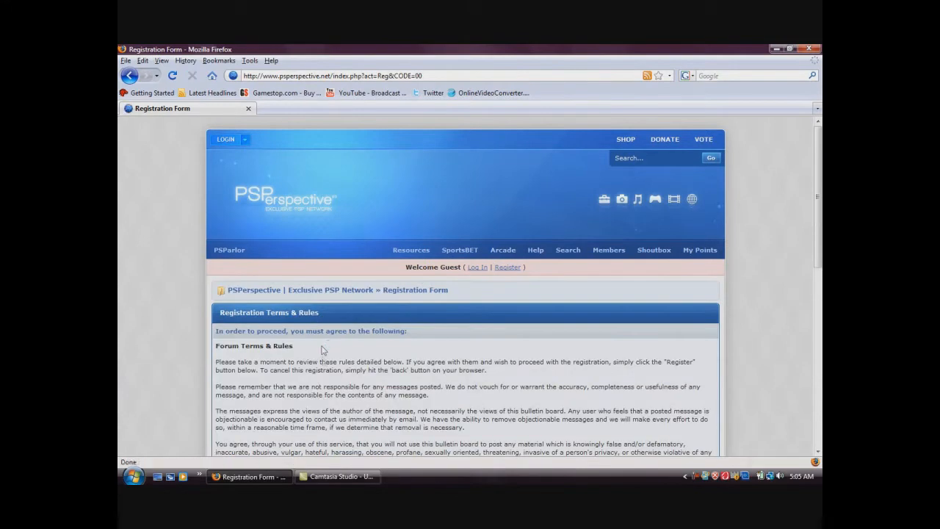
scroll("down", 3)
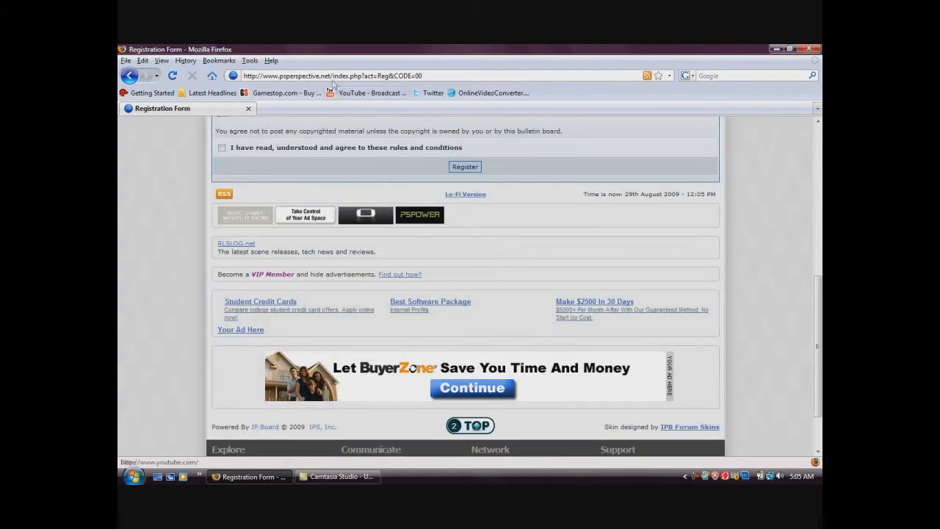
scroll("up", 3)
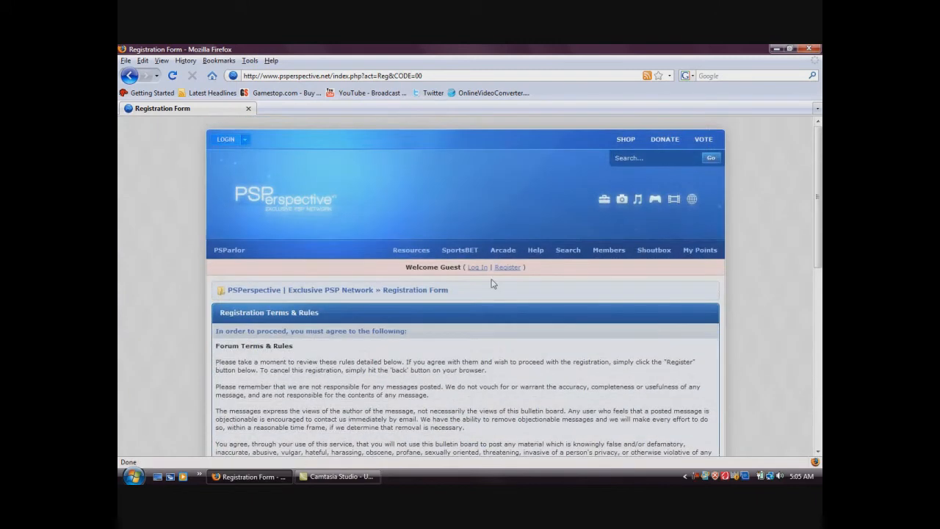
Step: Log in to the forum as user jds2014 to reach the member view
left_click(477, 268)
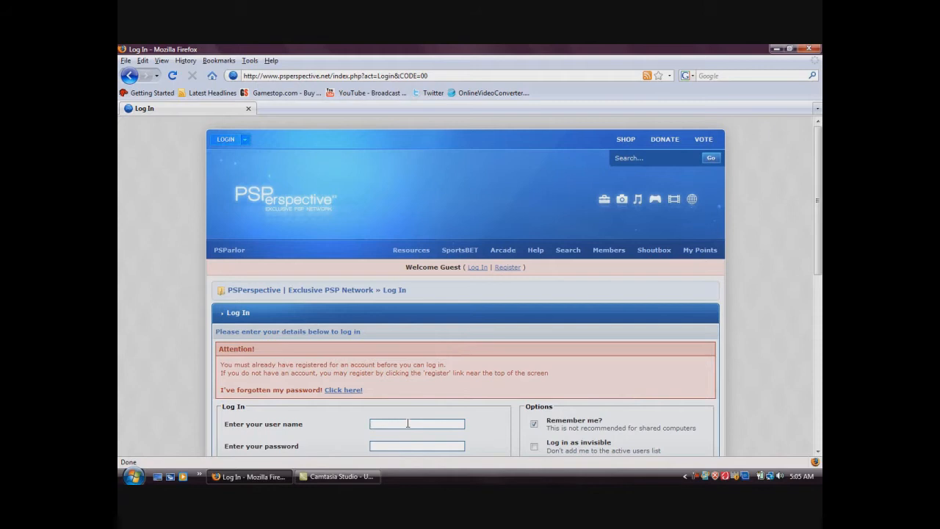
type("jds2014")
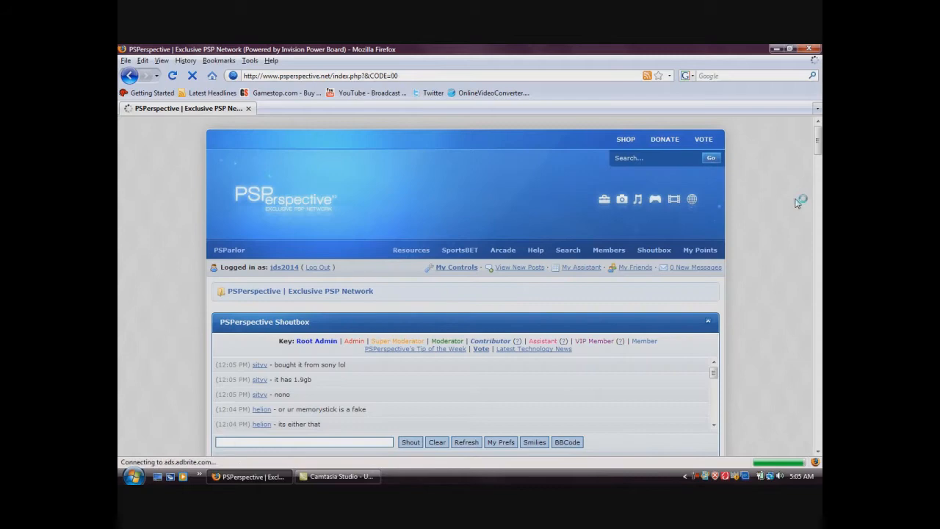
Step: Go to the Games forum under PSP Hub on the forum index
scroll("down", 3)
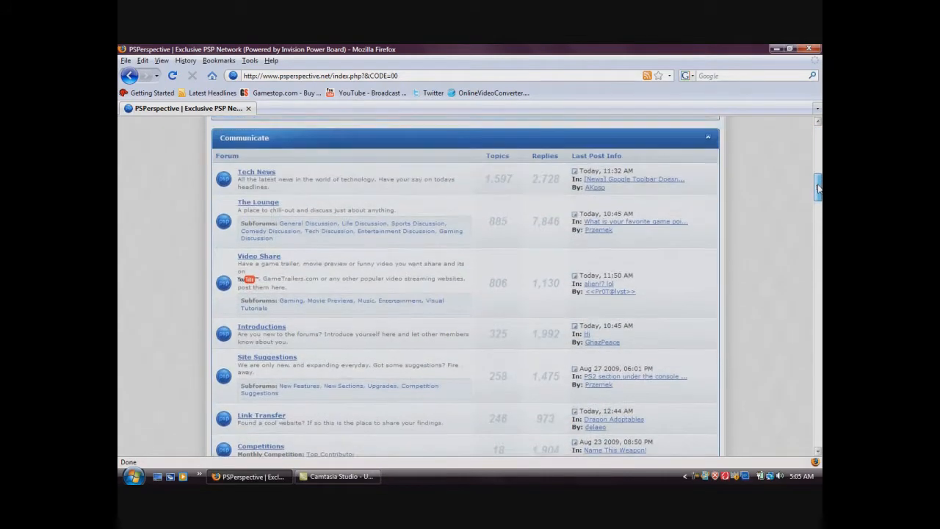
scroll("up", 3)
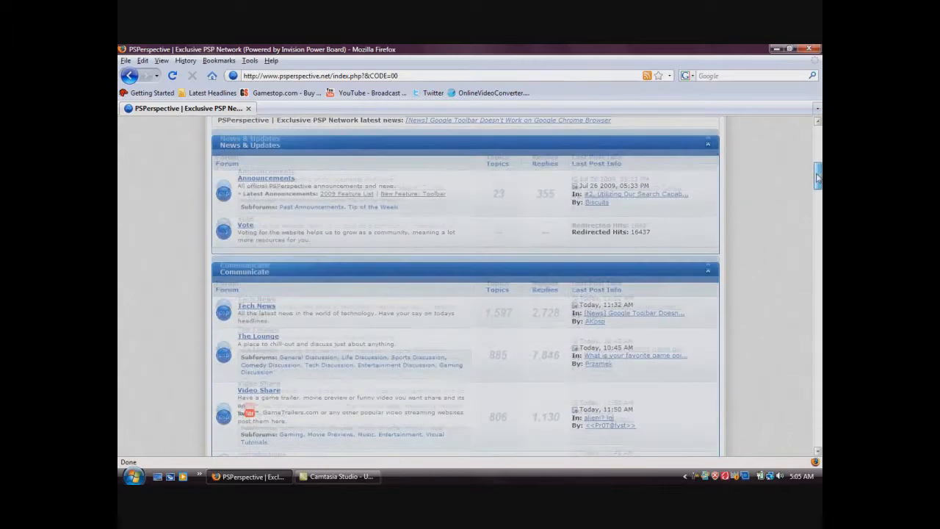
scroll("down", 3)
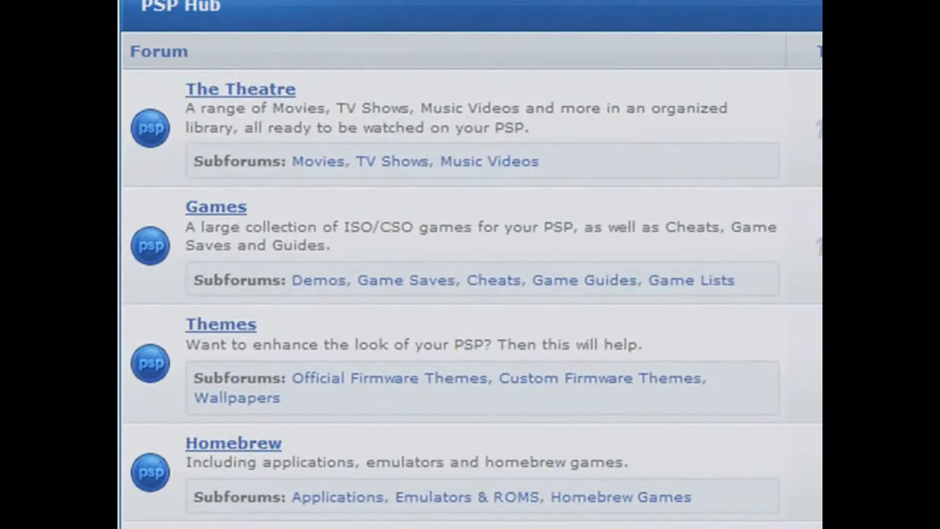
mouse_move(253, 150)
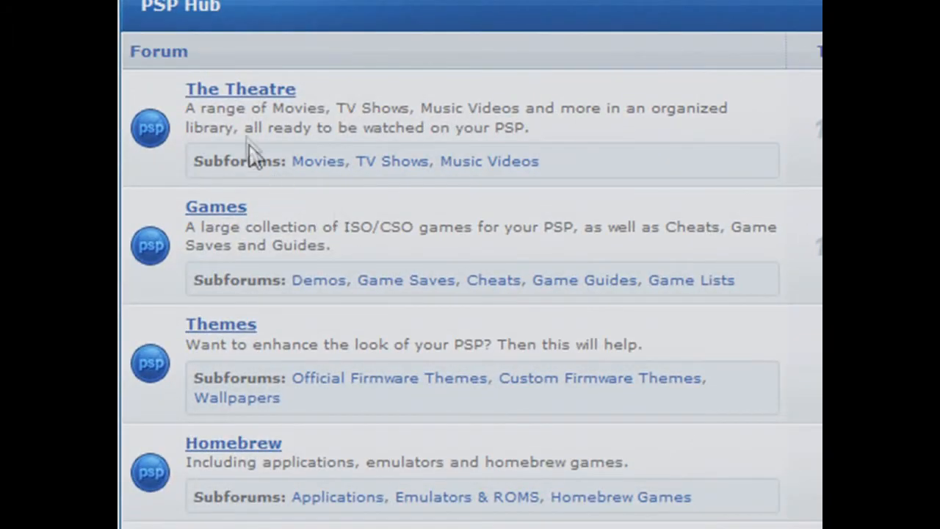
mouse_move(246, 106)
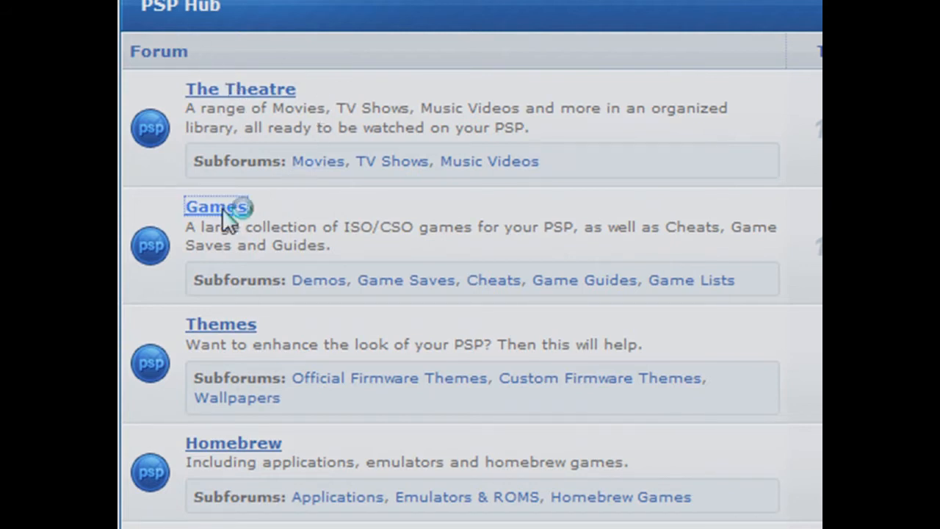
left_click(216, 206)
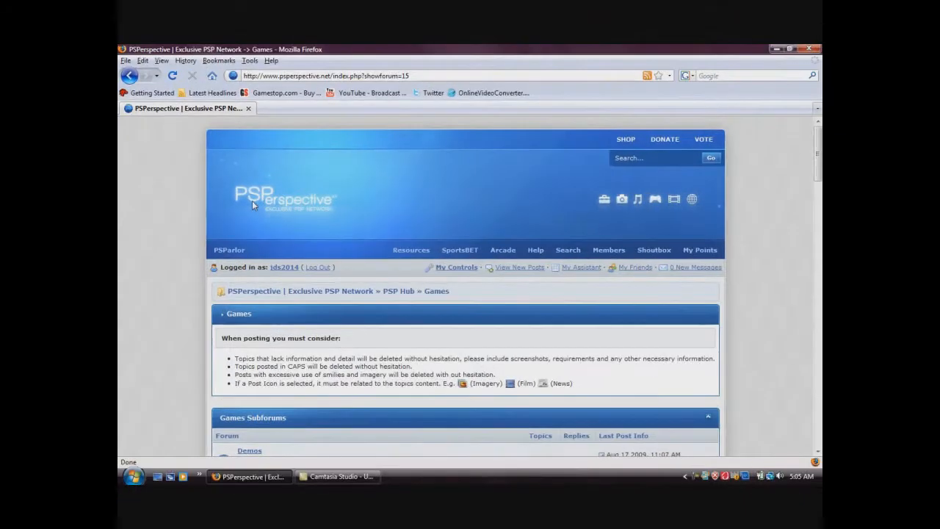
Step: Find and enter the 'Final Fantasy Dissdia [US][MU]' thread in the Games topic list
scroll("down", 3)
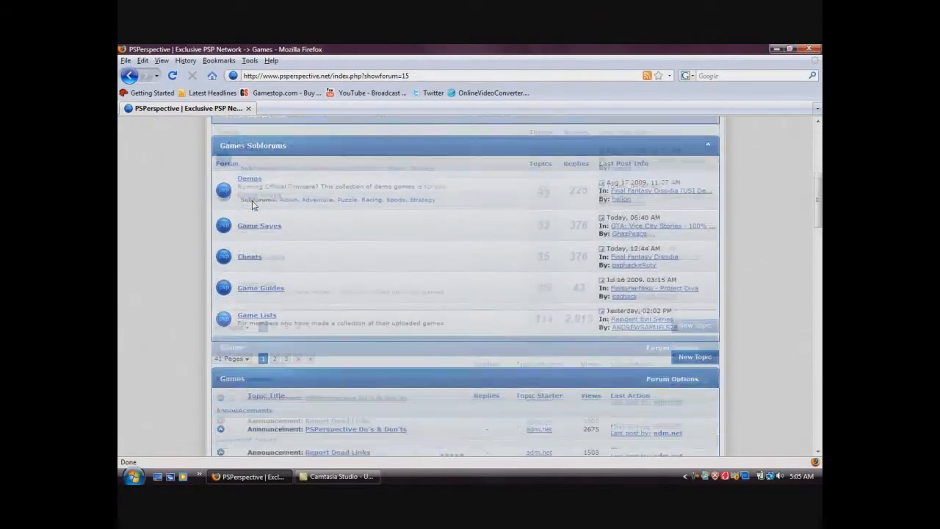
scroll("down", 3)
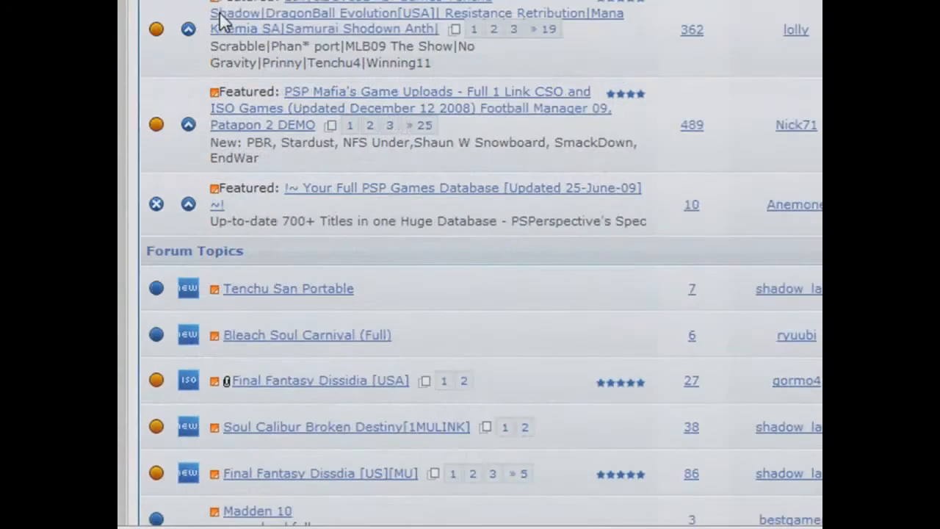
scroll("down", 3)
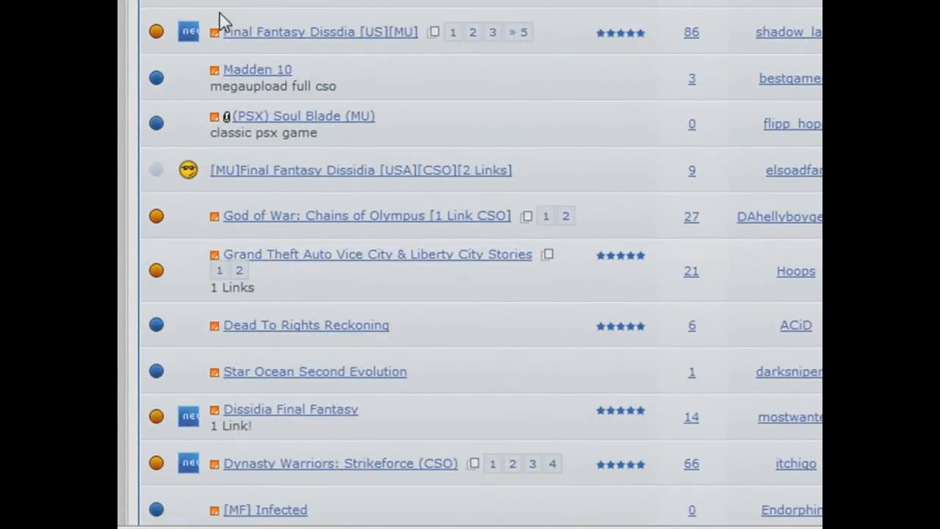
scroll("down", 3)
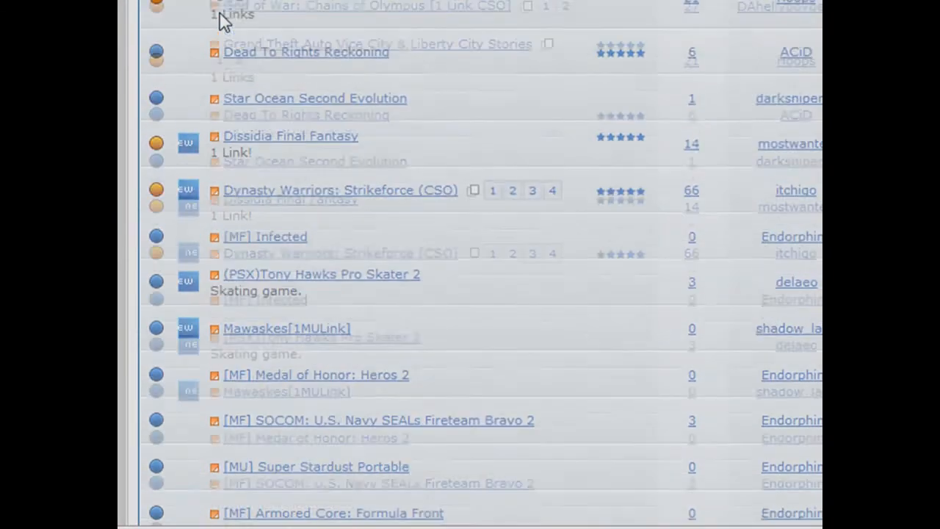
scroll("up", 3)
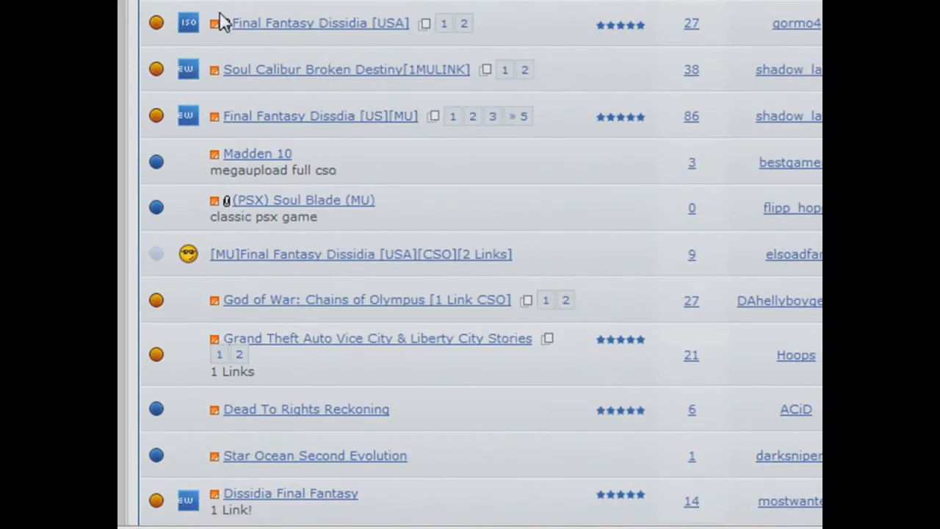
mouse_move(379, 176)
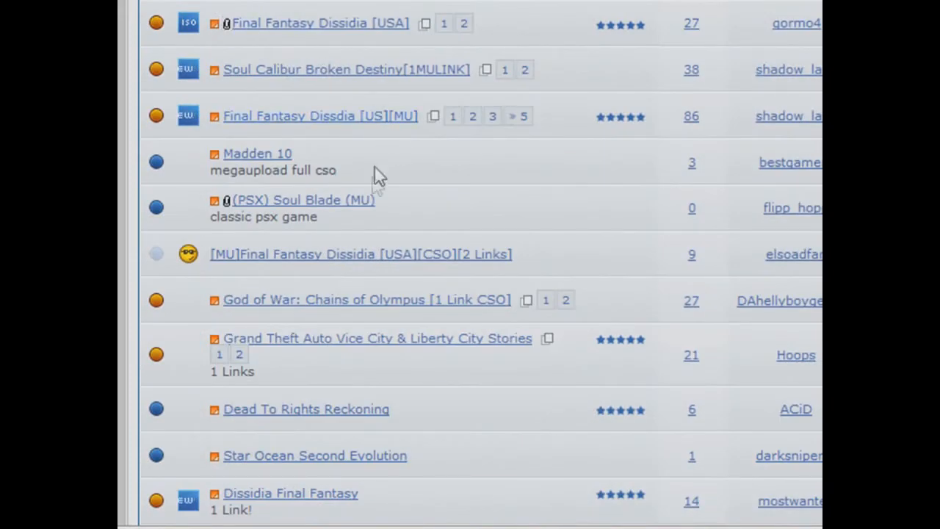
mouse_move(355, 373)
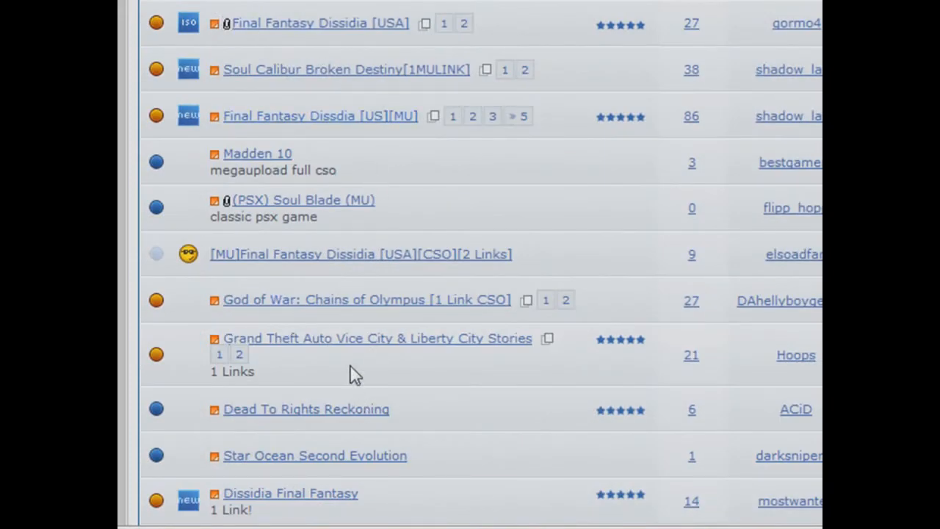
scroll("down", 3)
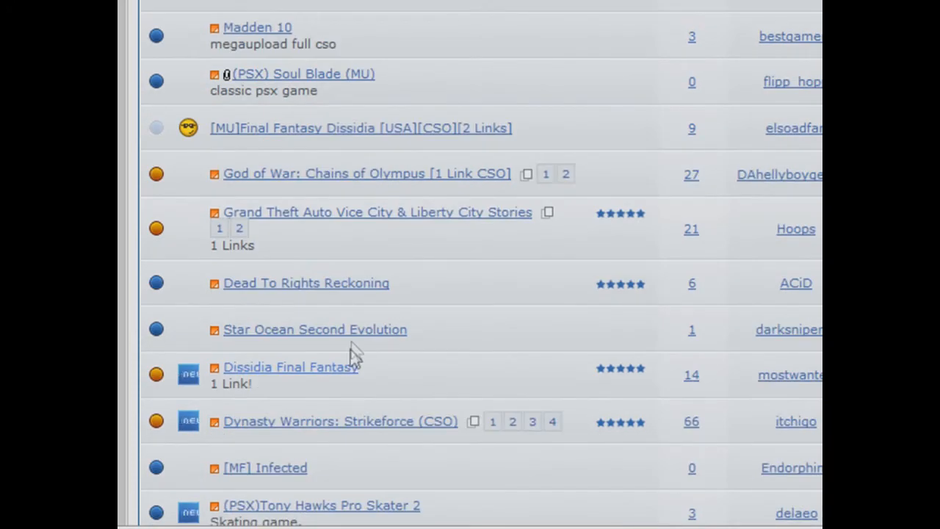
mouse_move(378, 294)
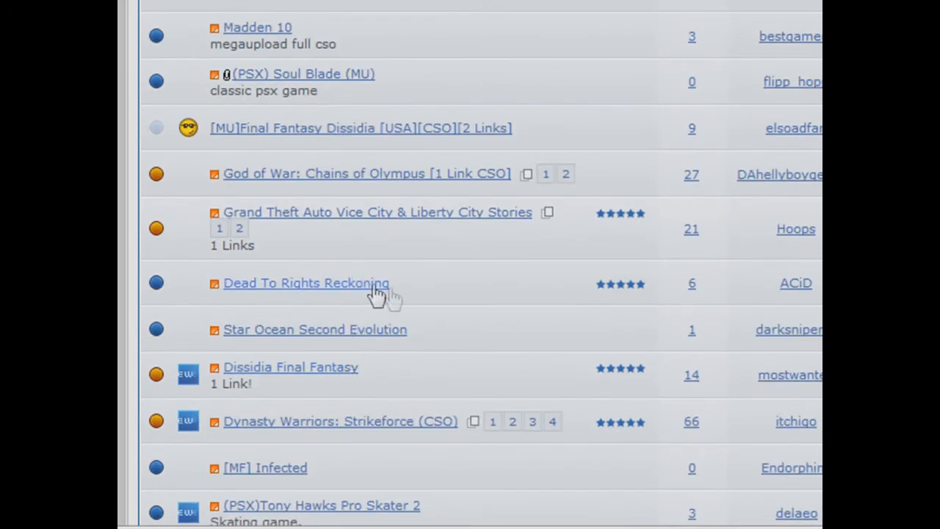
mouse_move(414, 389)
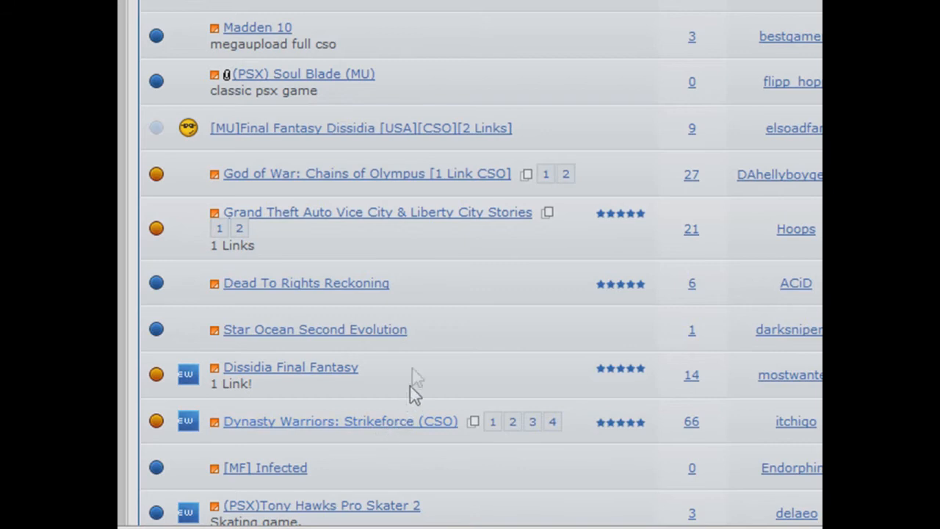
scroll("up", 3)
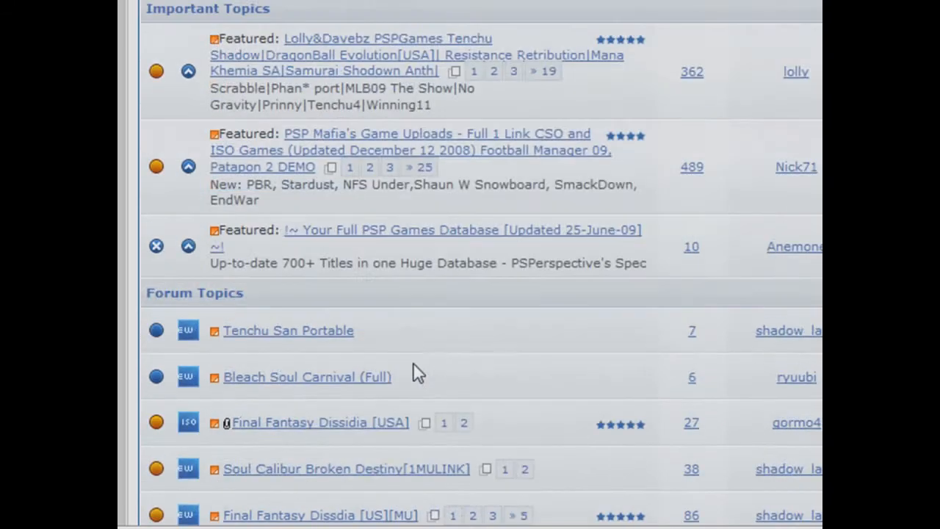
scroll("up", 3)
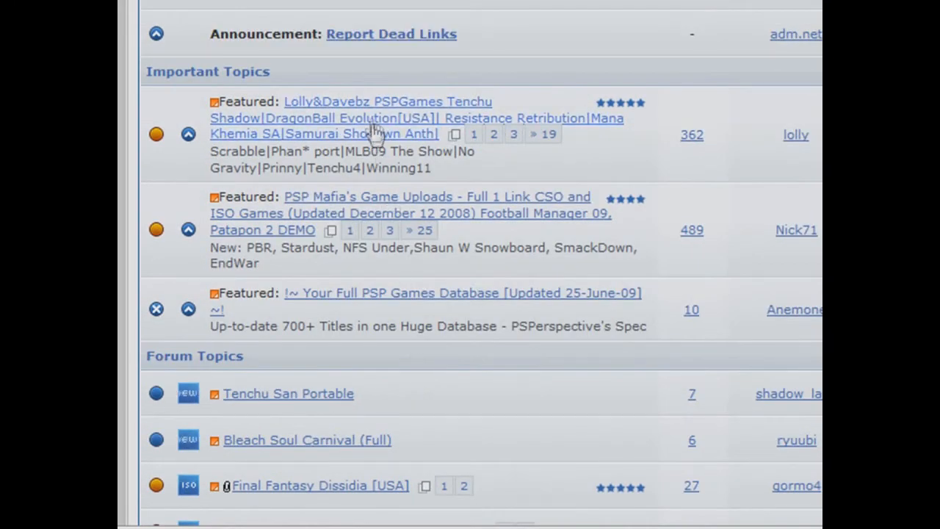
mouse_move(382, 149)
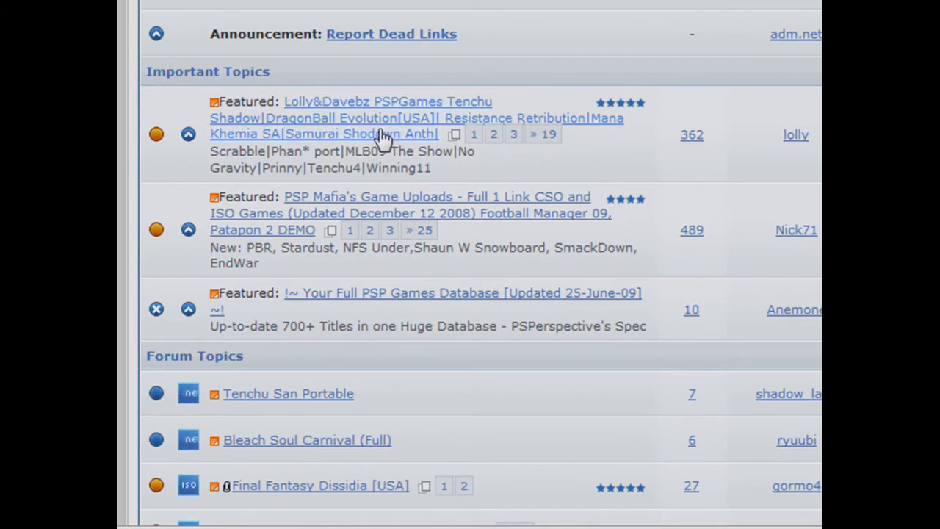
mouse_move(382, 133)
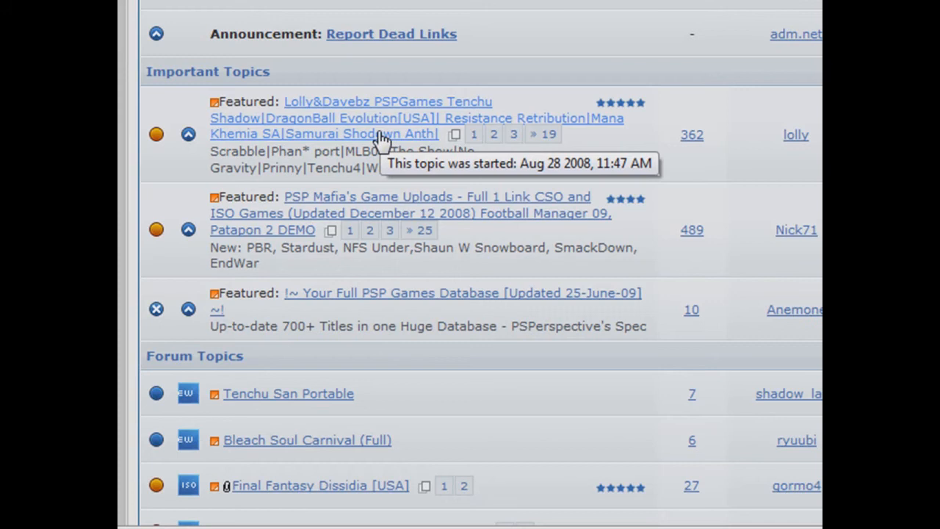
mouse_move(481, 394)
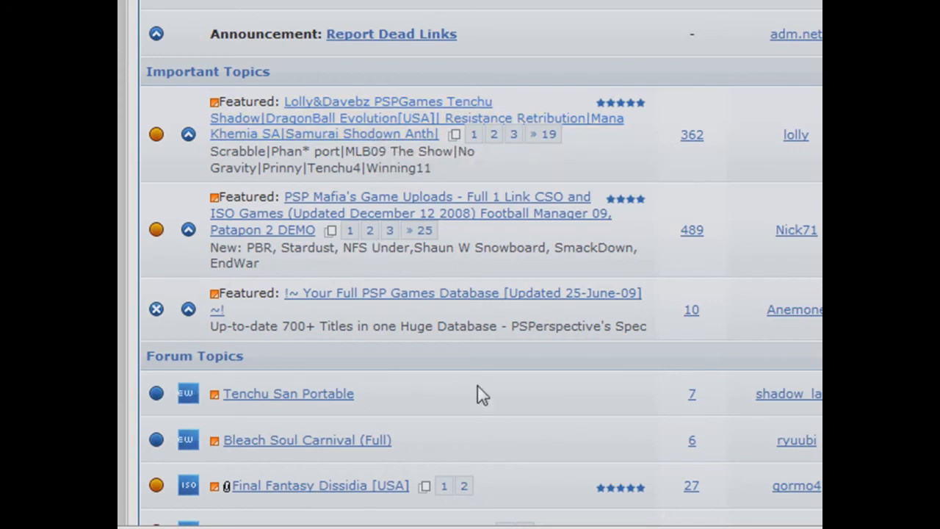
scroll("down", 3)
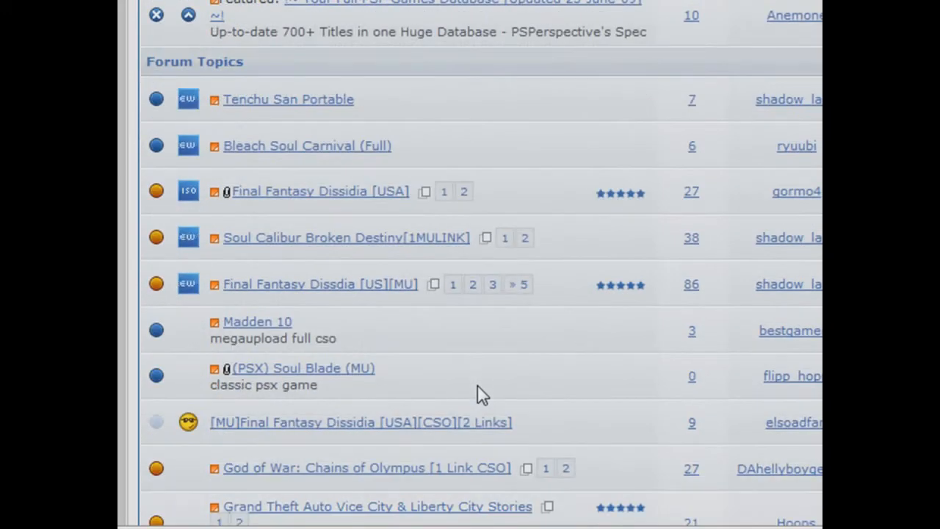
mouse_move(374, 291)
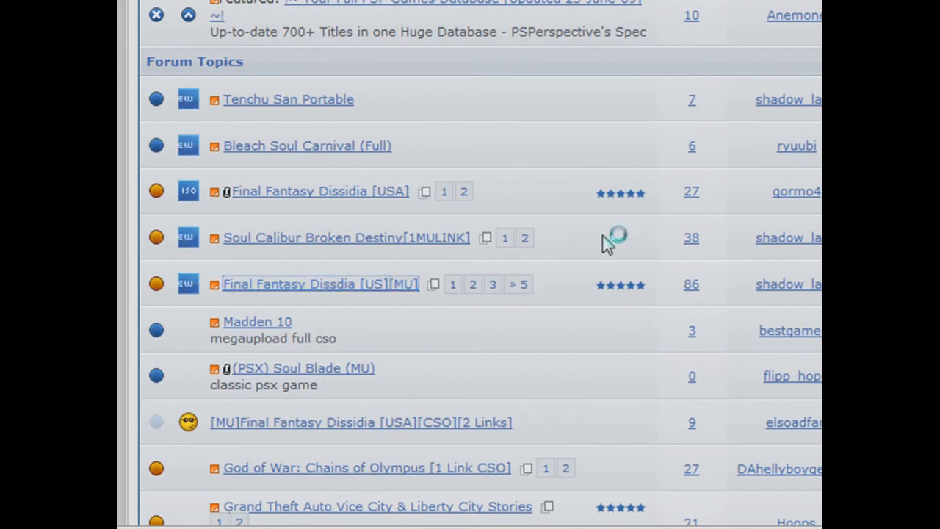
left_click(320, 285)
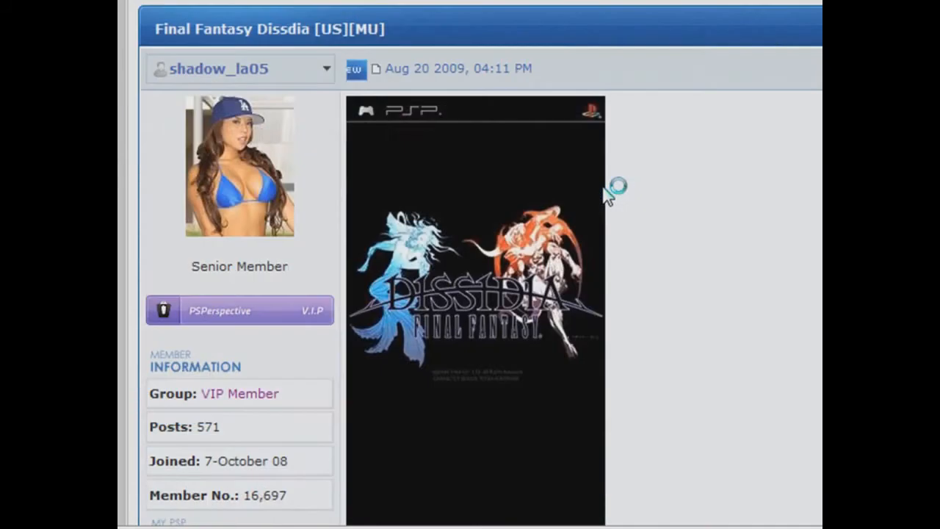
Step: Follow the zshare.net mirror in the first post to the bl-dissdia.rar download page
scroll("down", 3)
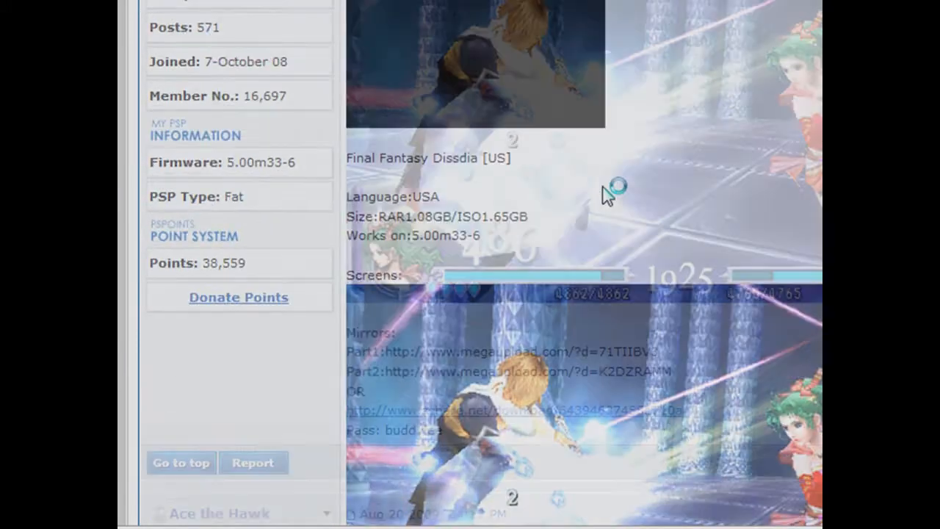
scroll("down", 3)
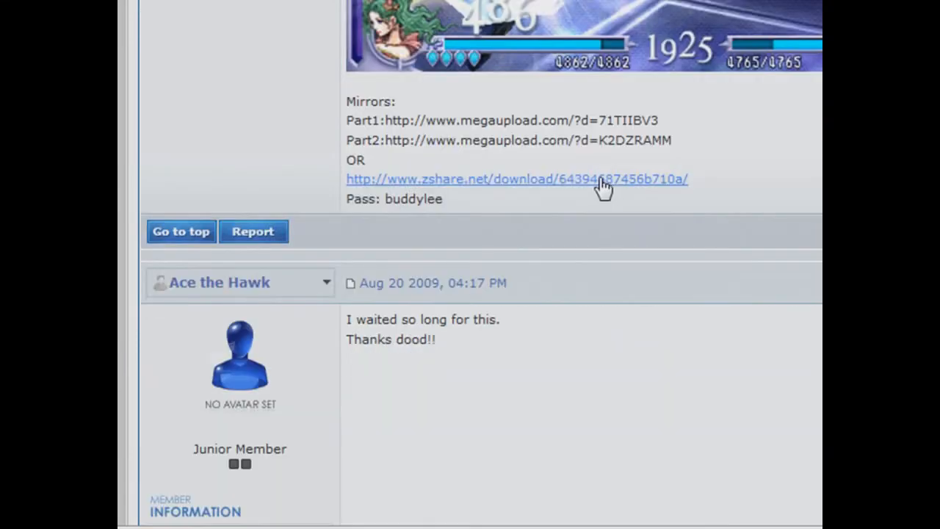
left_click(517, 179)
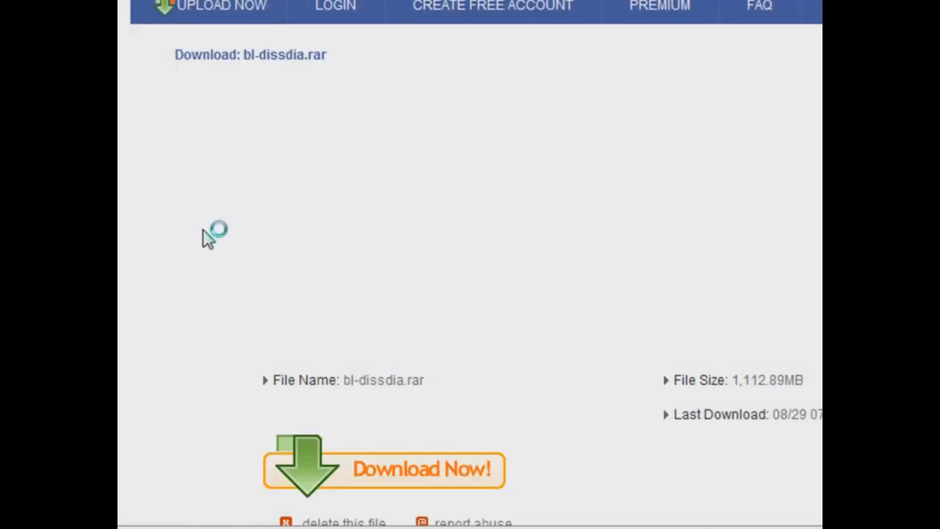